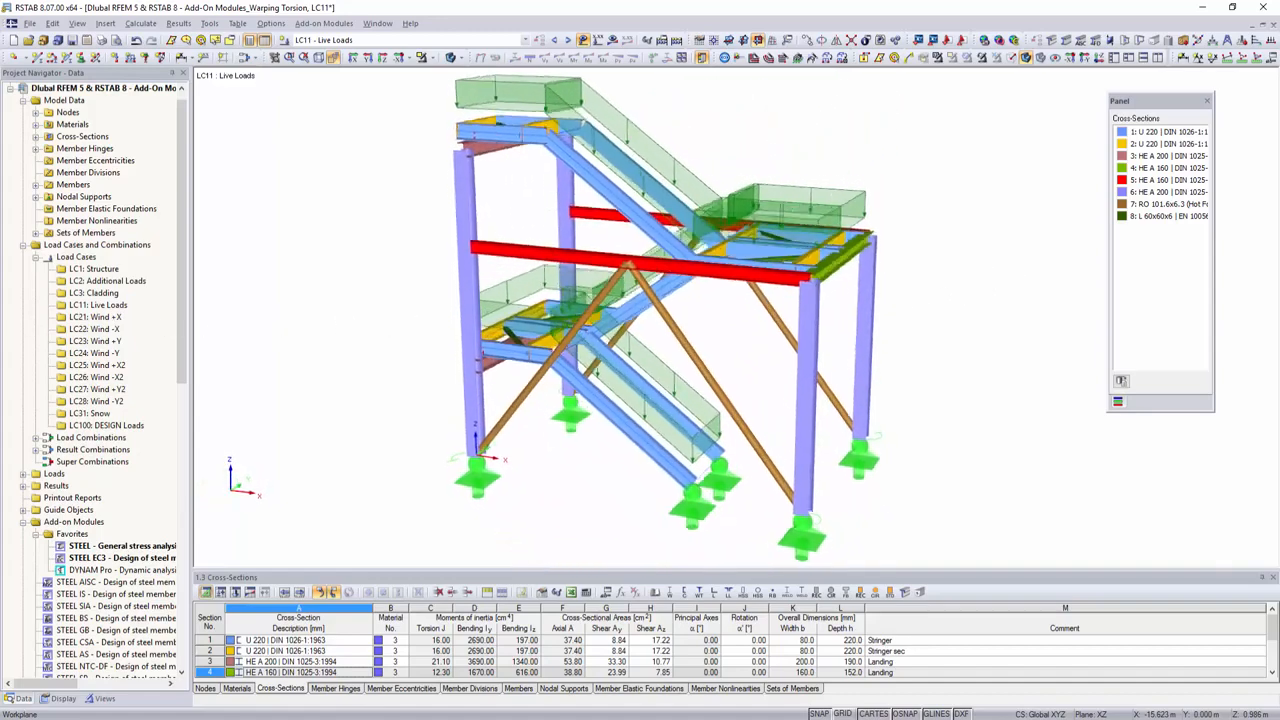
Isolate the stringer members in the view and launch the STEEL EC3 design module
left_click(982, 57)
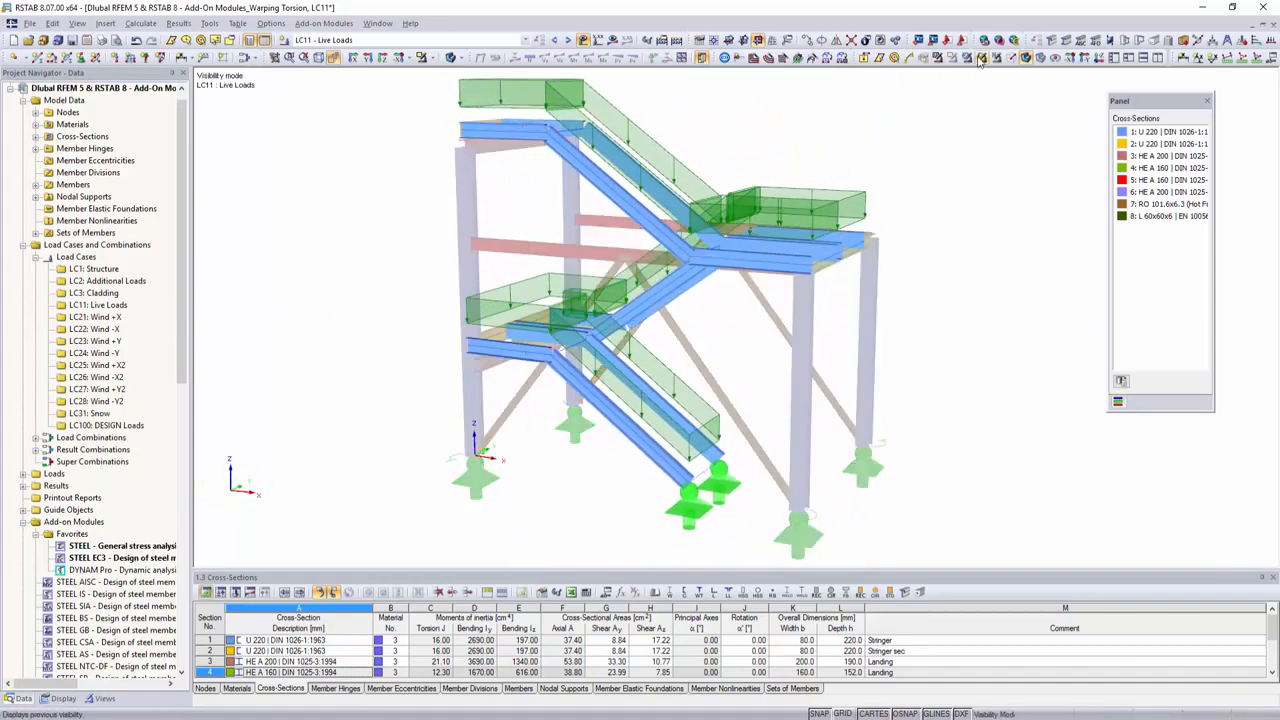
left_click(322, 23)
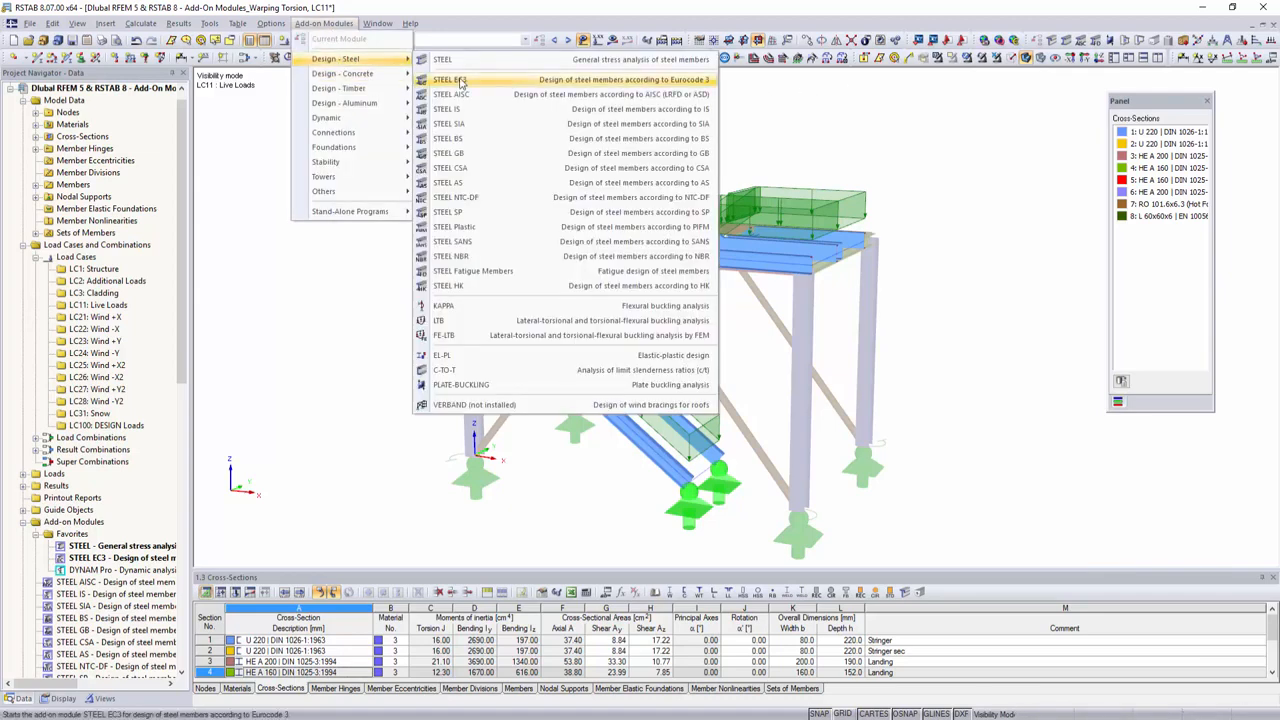
left_click(448, 79)
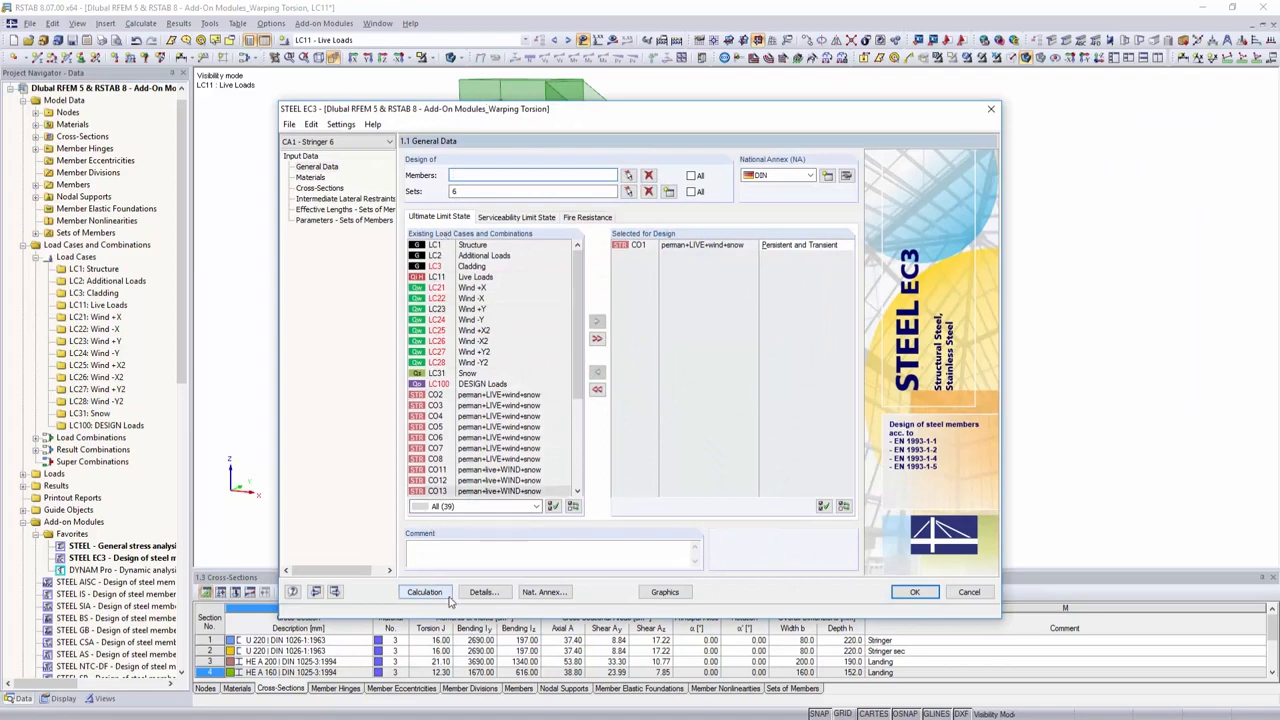
Turn on second-order warping torsion analysis (7 degrees of freedom) in the design details
left_click(483, 591)
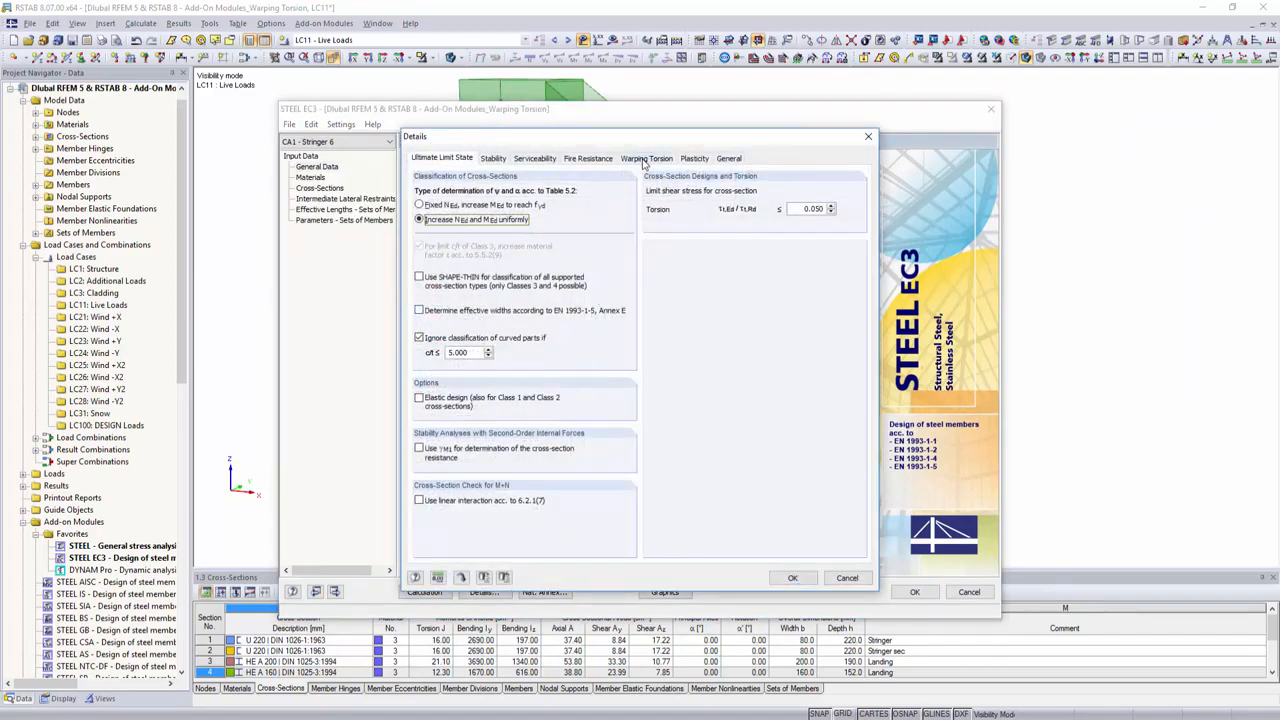
left_click(646, 158)
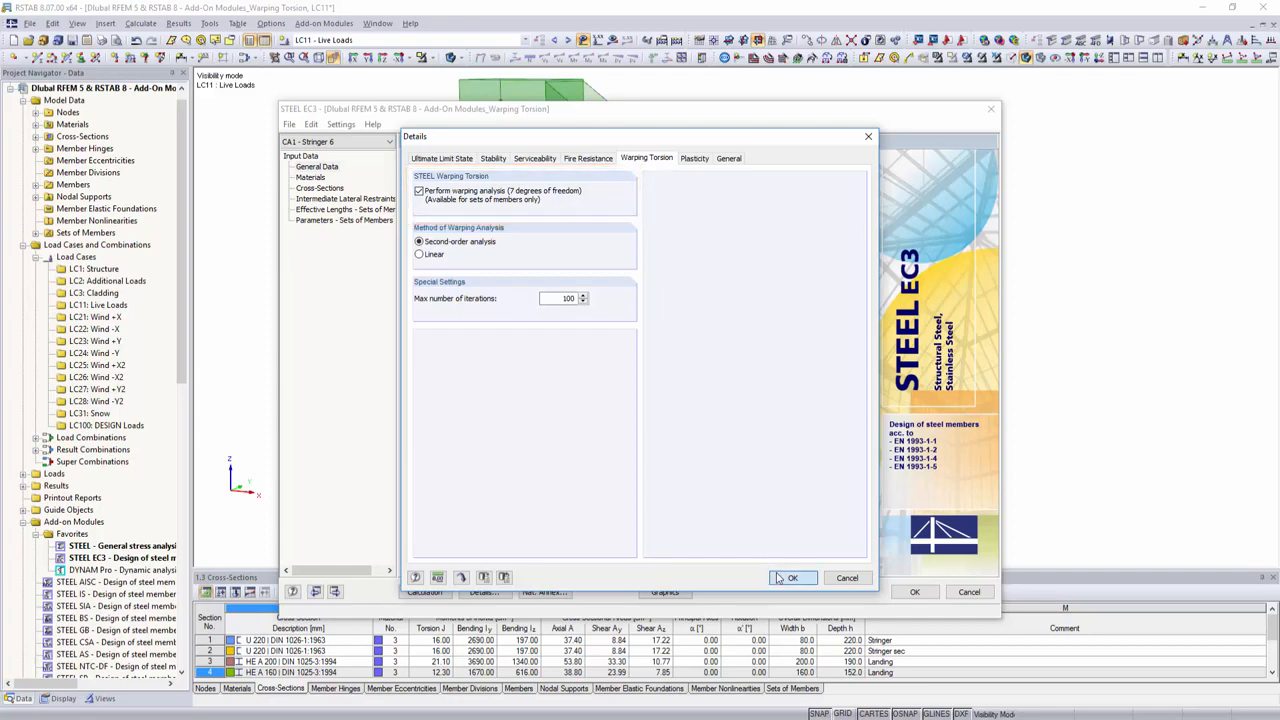
left_click(791, 578)
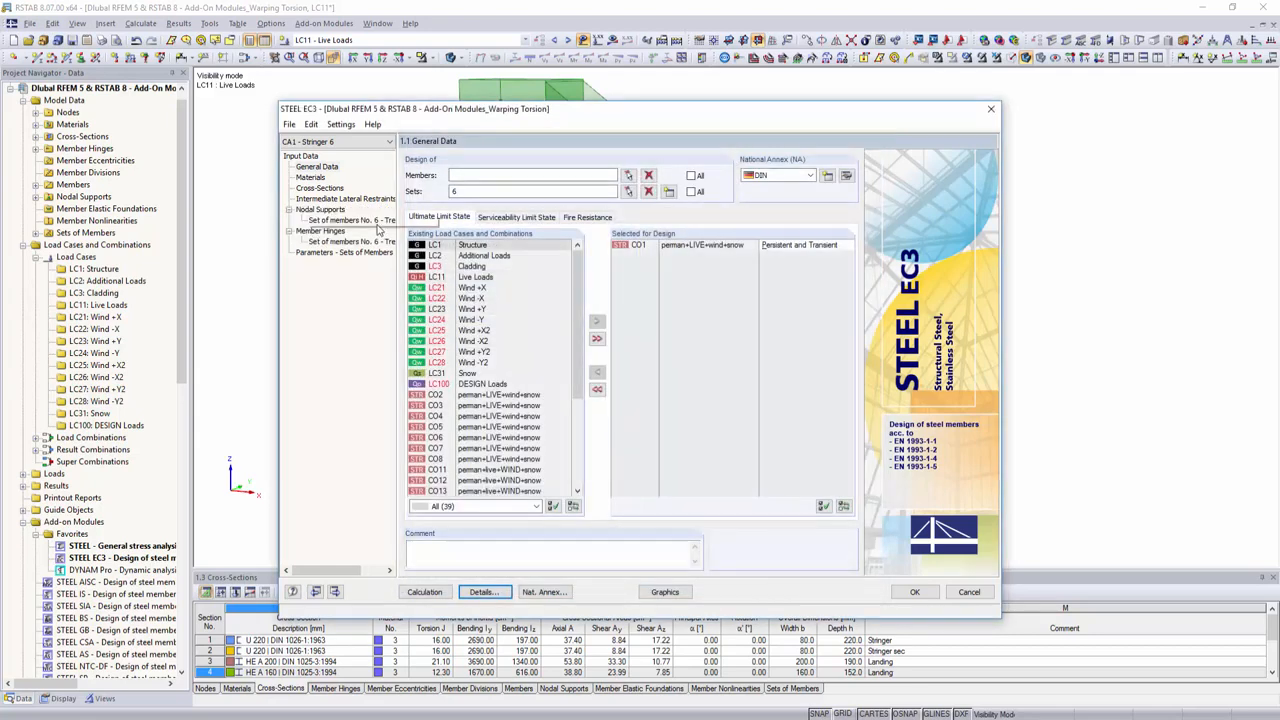
Check the nodal supports of set of members No. 6, then show its set parameters
left_click(320, 209)
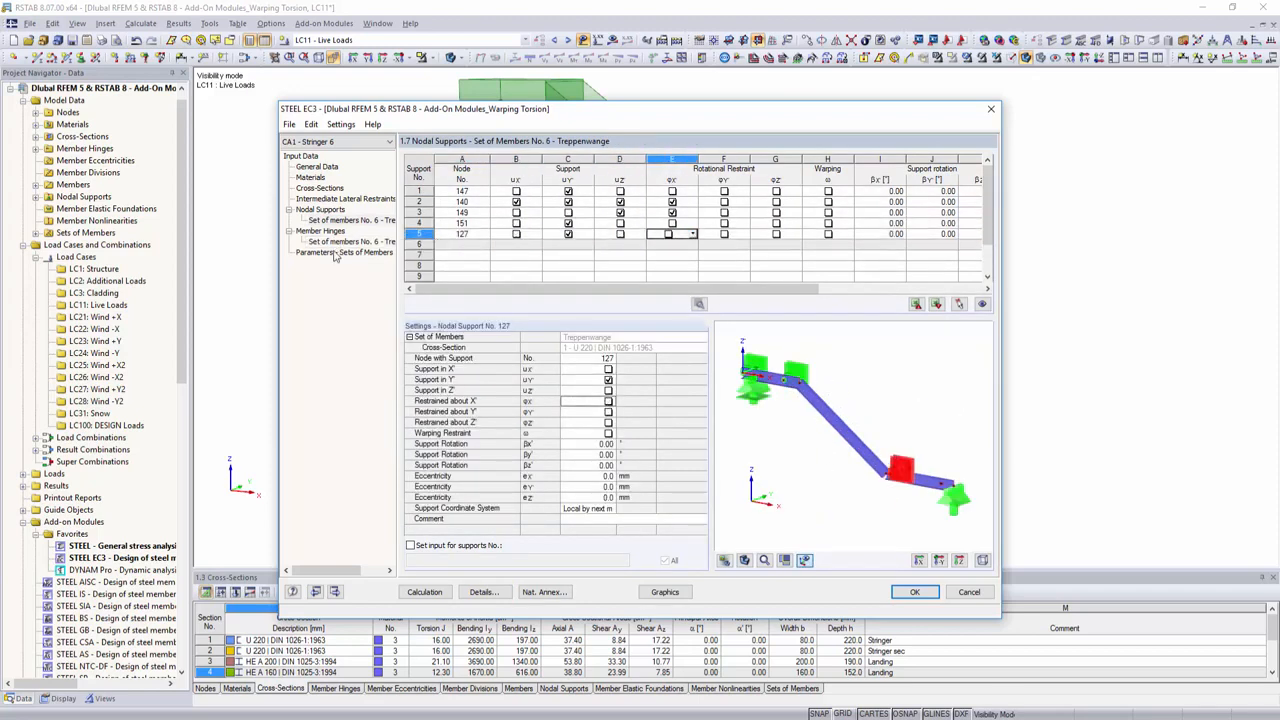
left_click(344, 252)
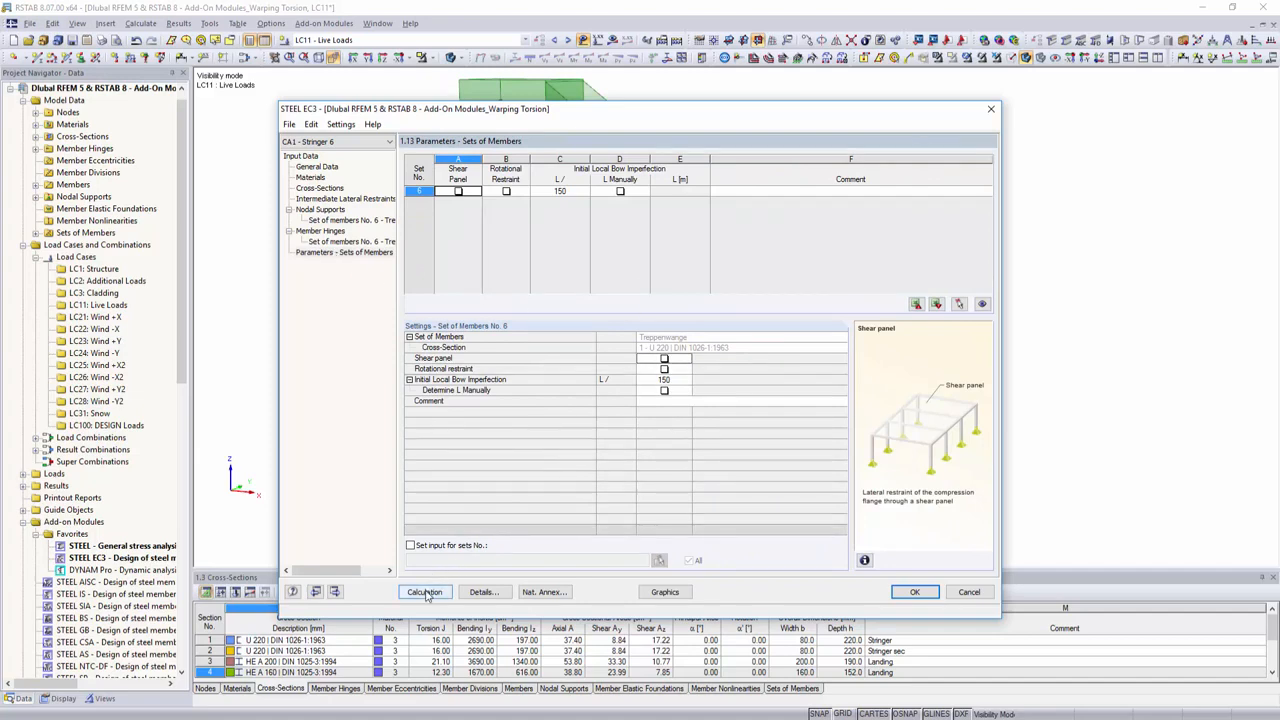
Calculate the steel design, review the mode shape, and show ratios (max 0.82) on the model
left_click(424, 591)
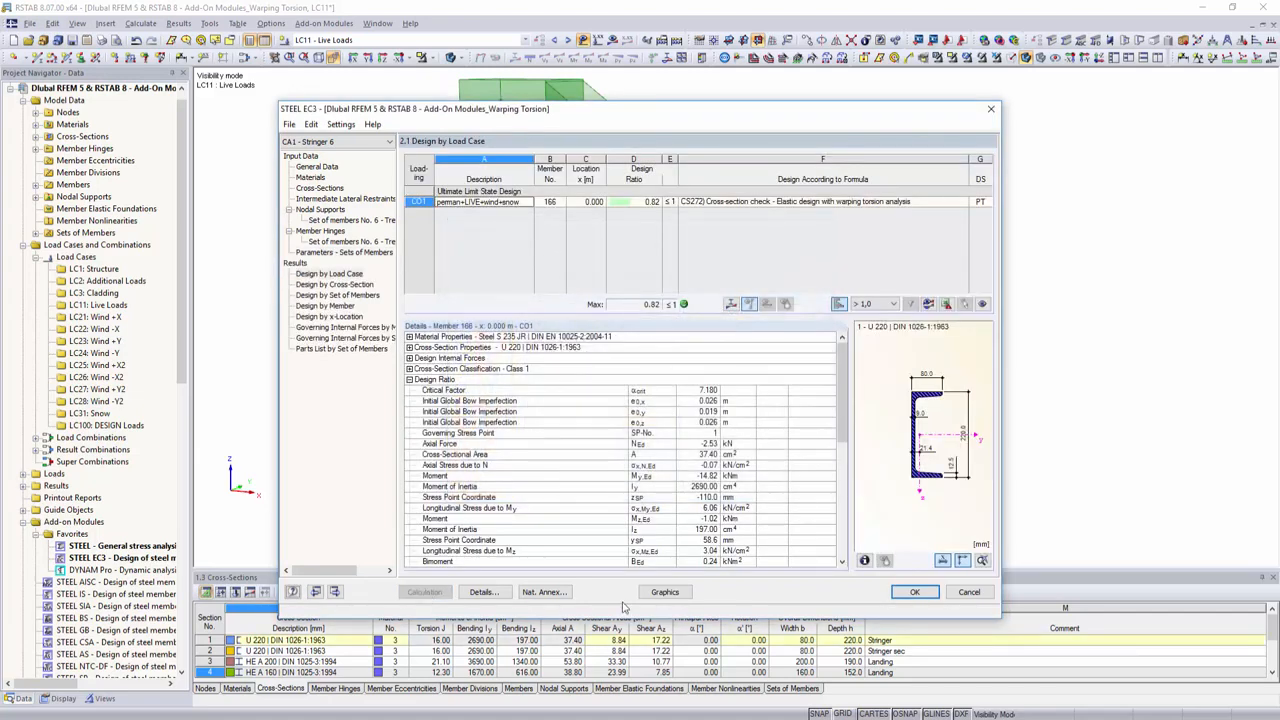
scroll("down", 3)
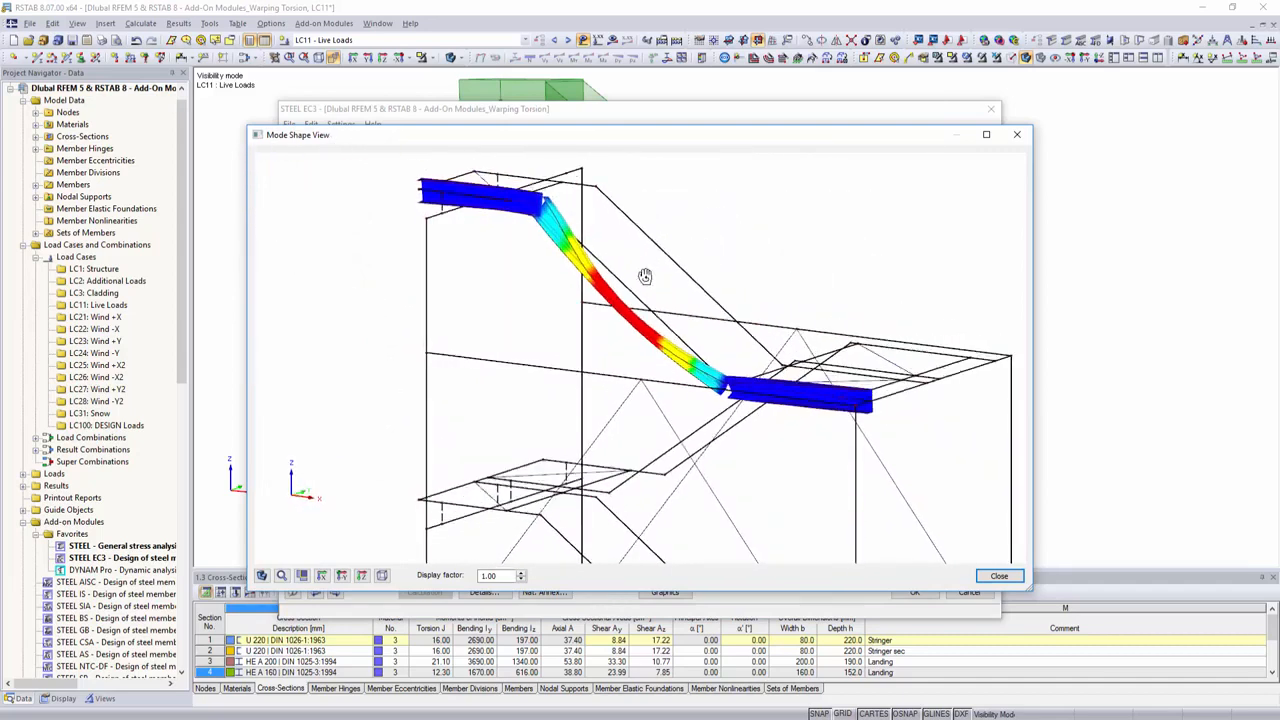
left_click(999, 575)
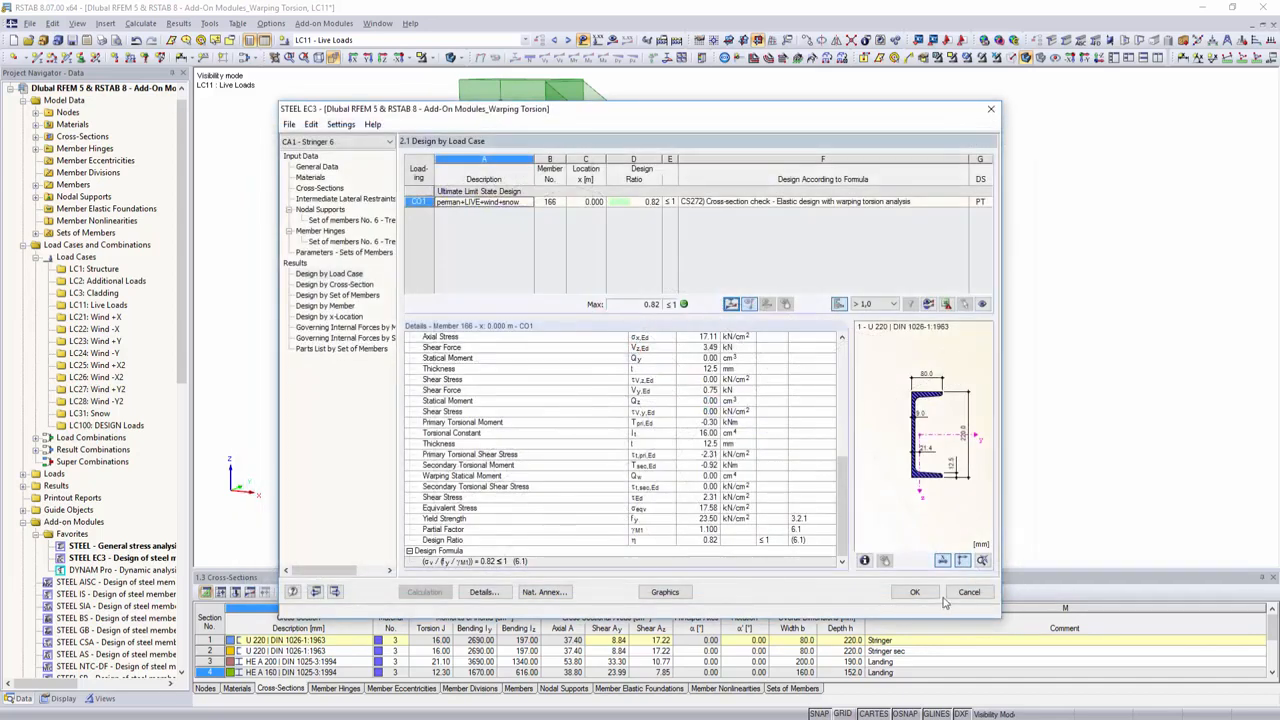
left_click(913, 591)
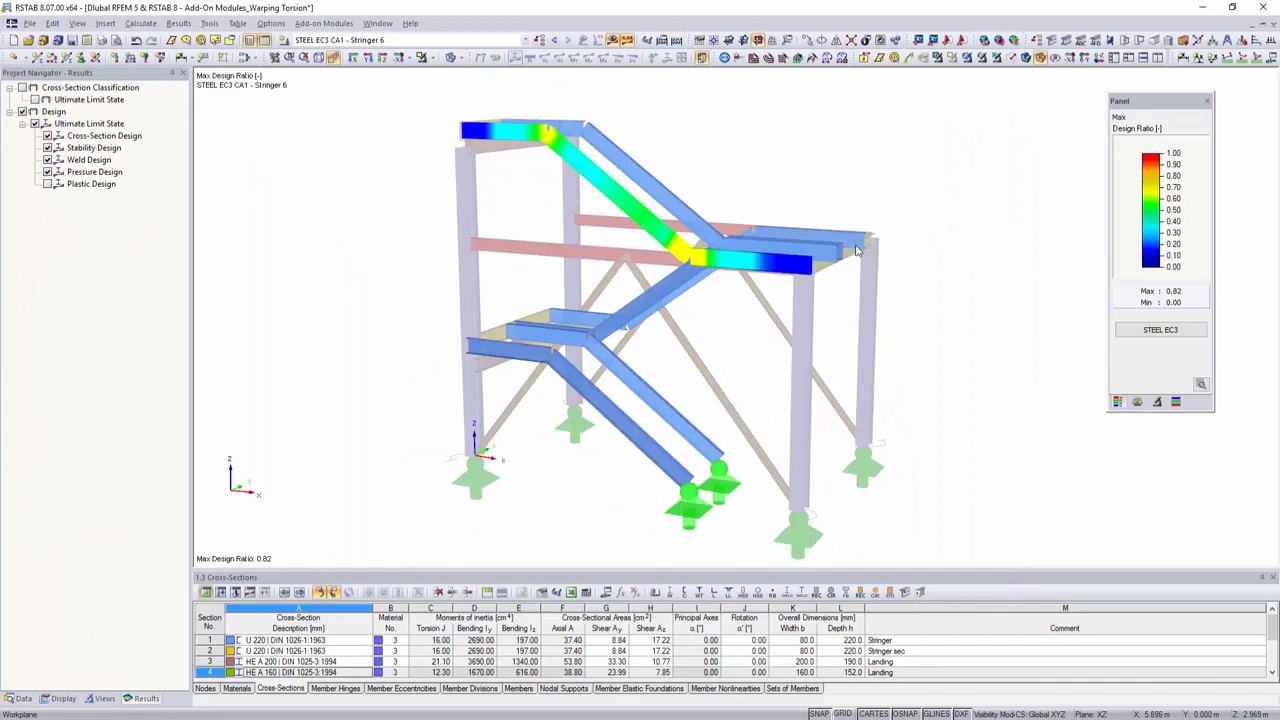